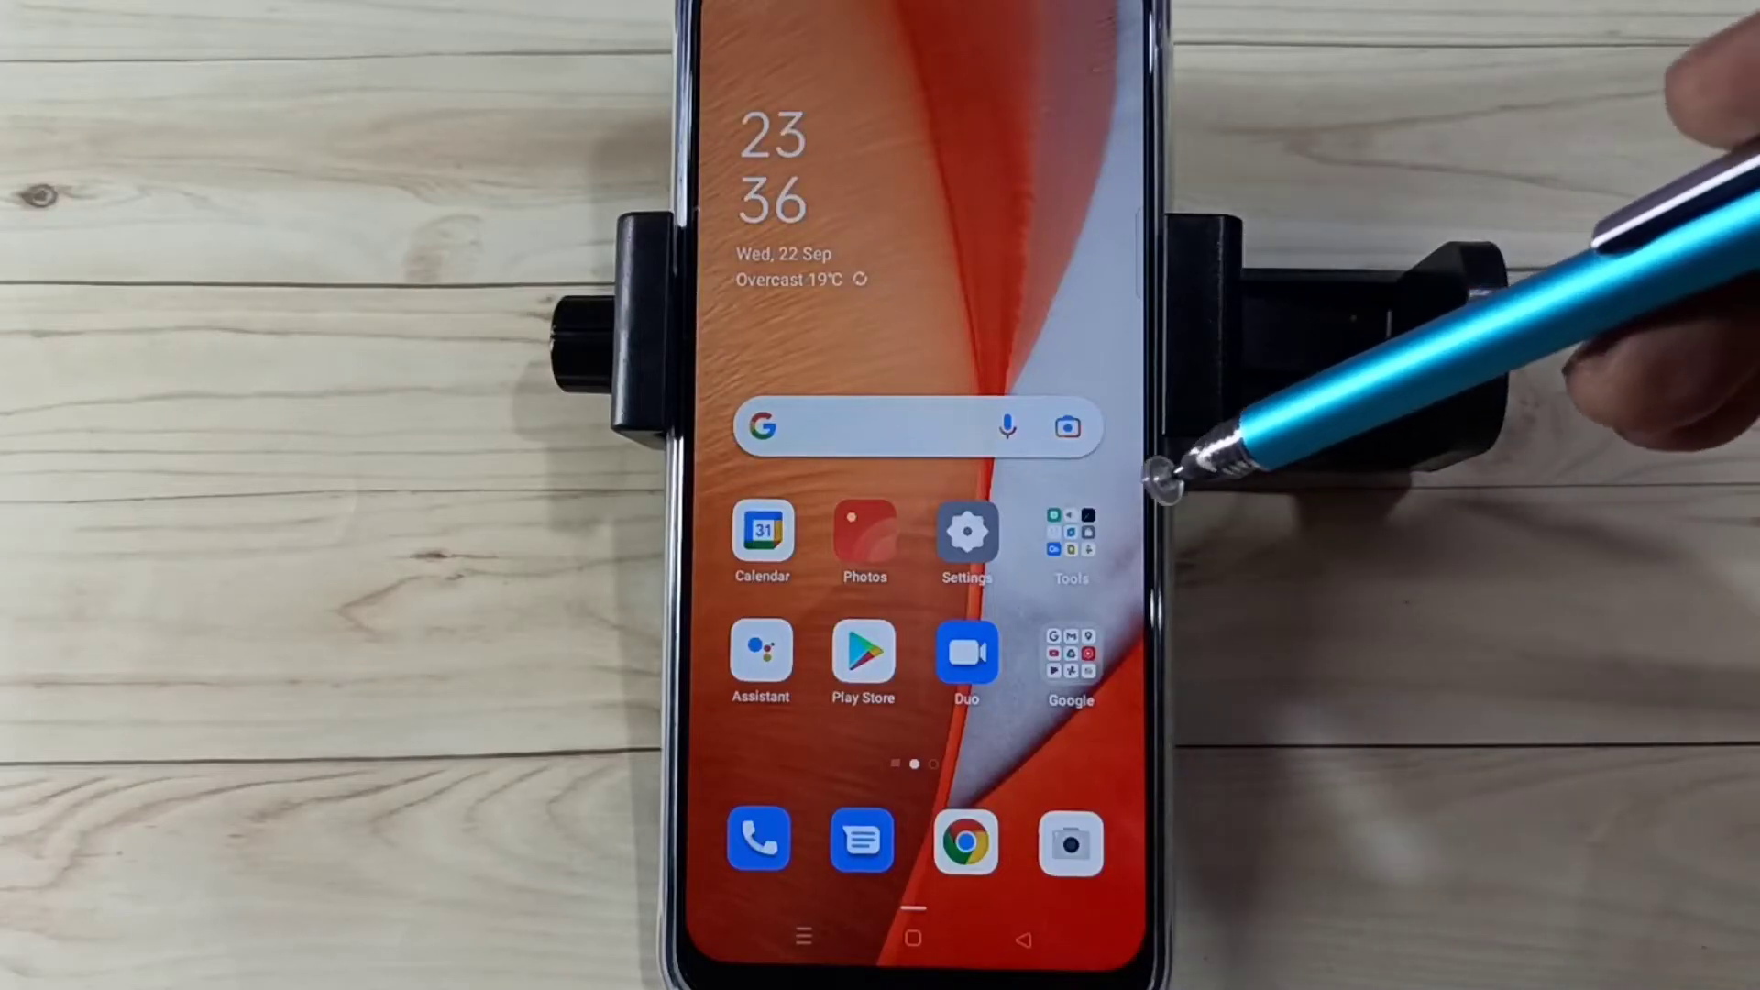
- Go from the home screen into Settings and onto the About phone page
left_click(966, 530)
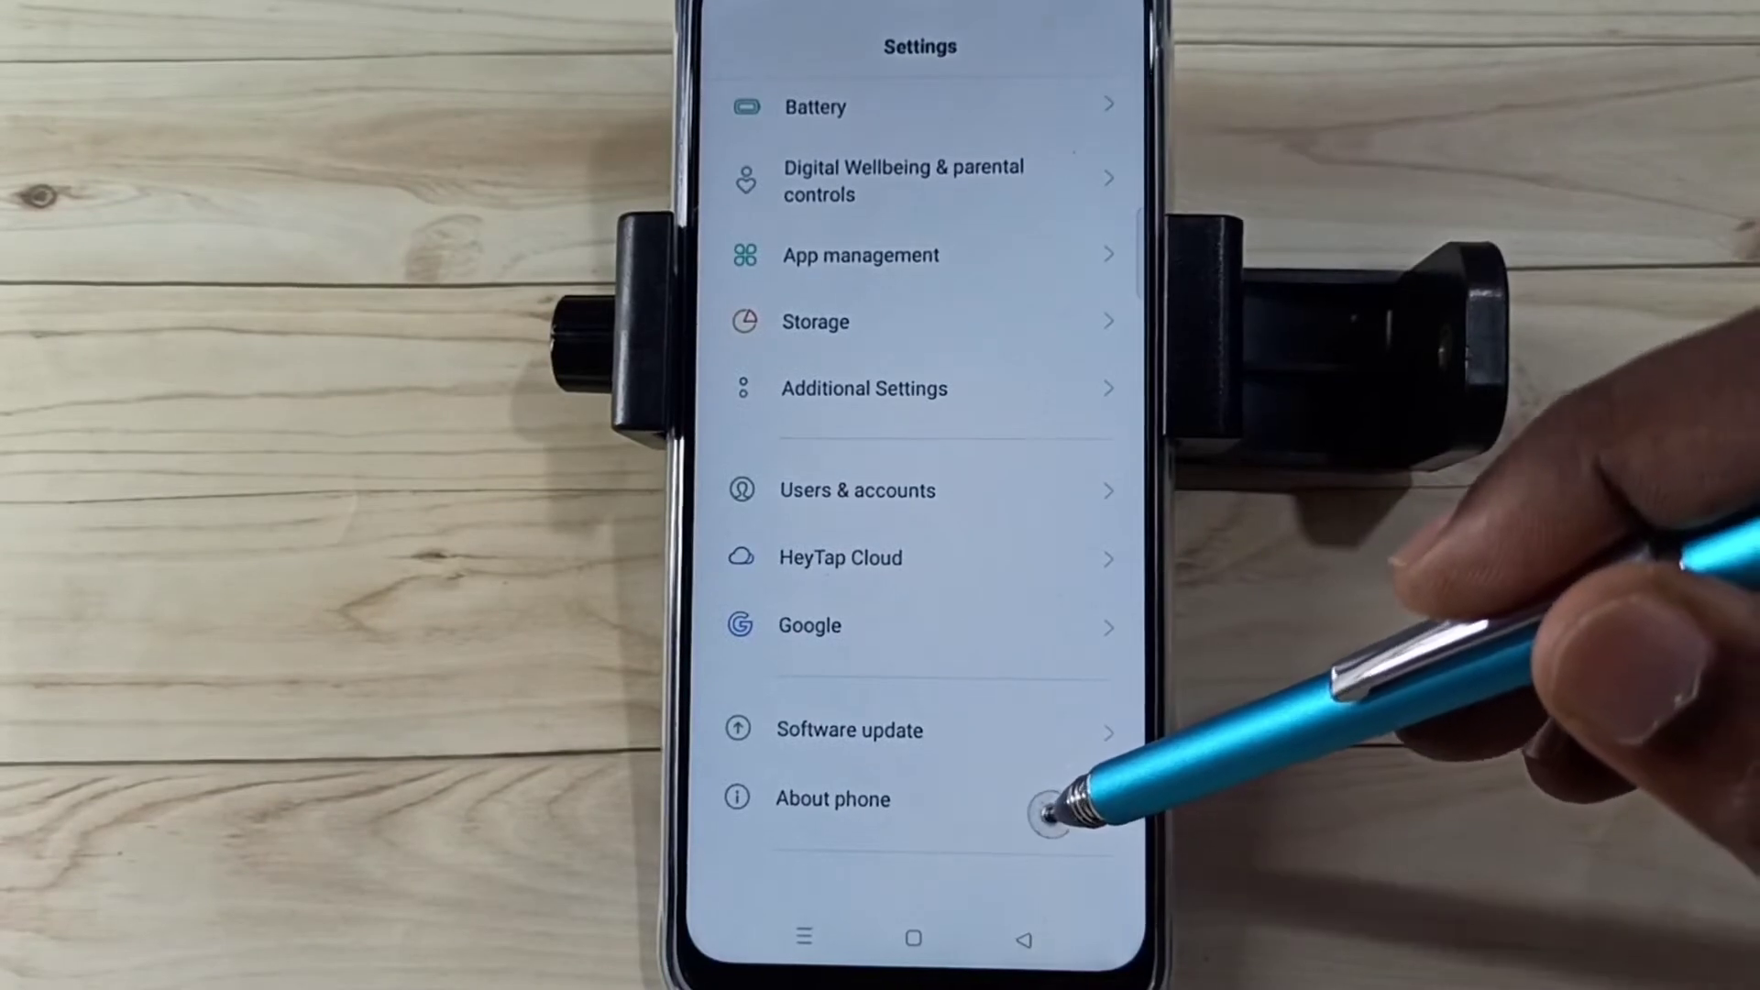
left_click(831, 799)
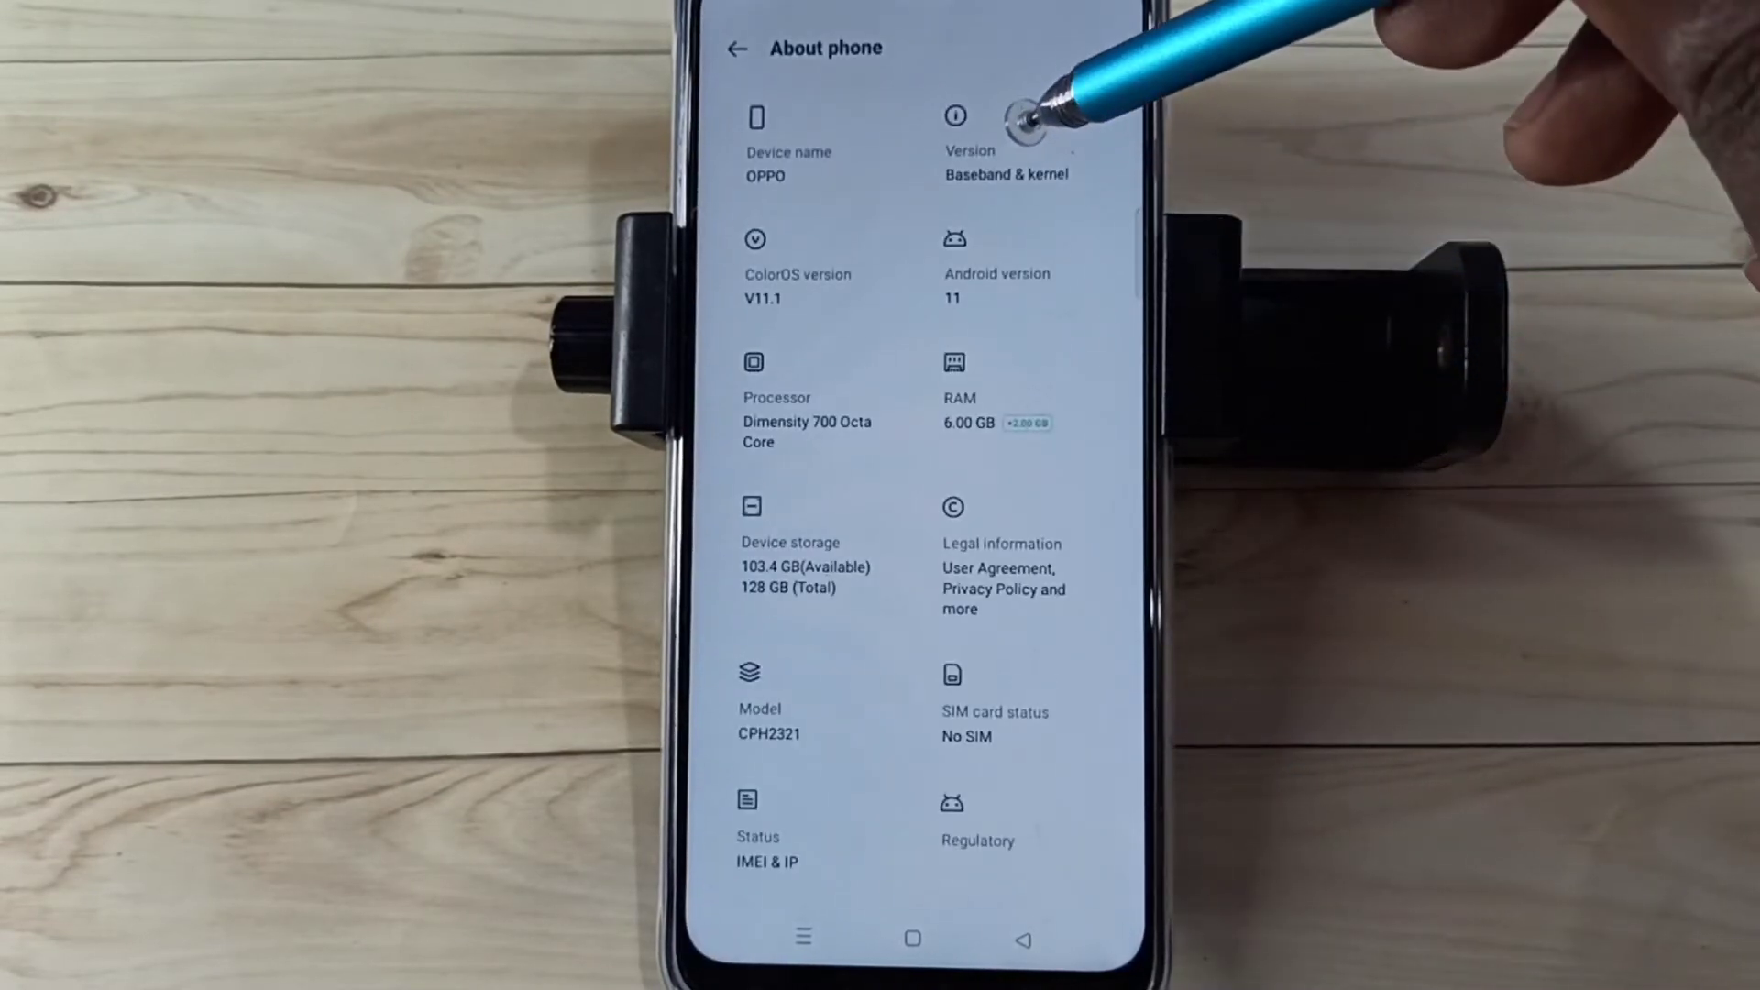
- Enter the Version details to reach the build number for enabling developer mode
left_click(1004, 146)
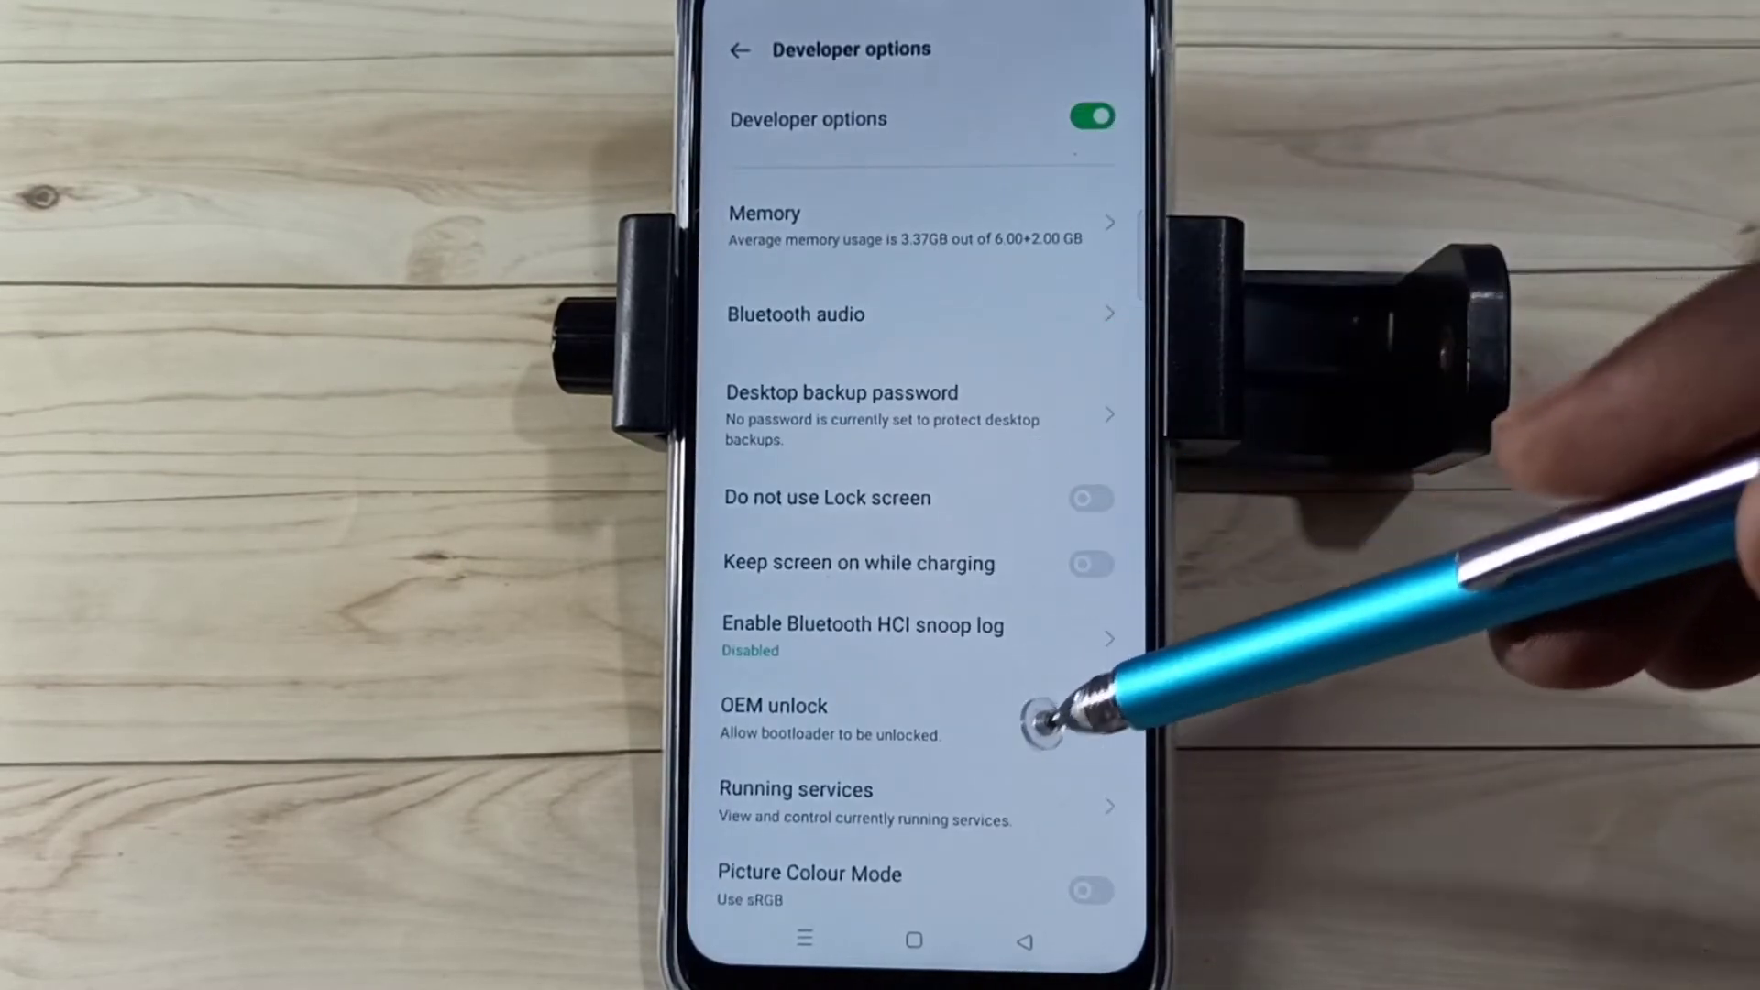
- Scroll Developer options to the Debugging section and switch USB debugging on
scroll("up", 3)
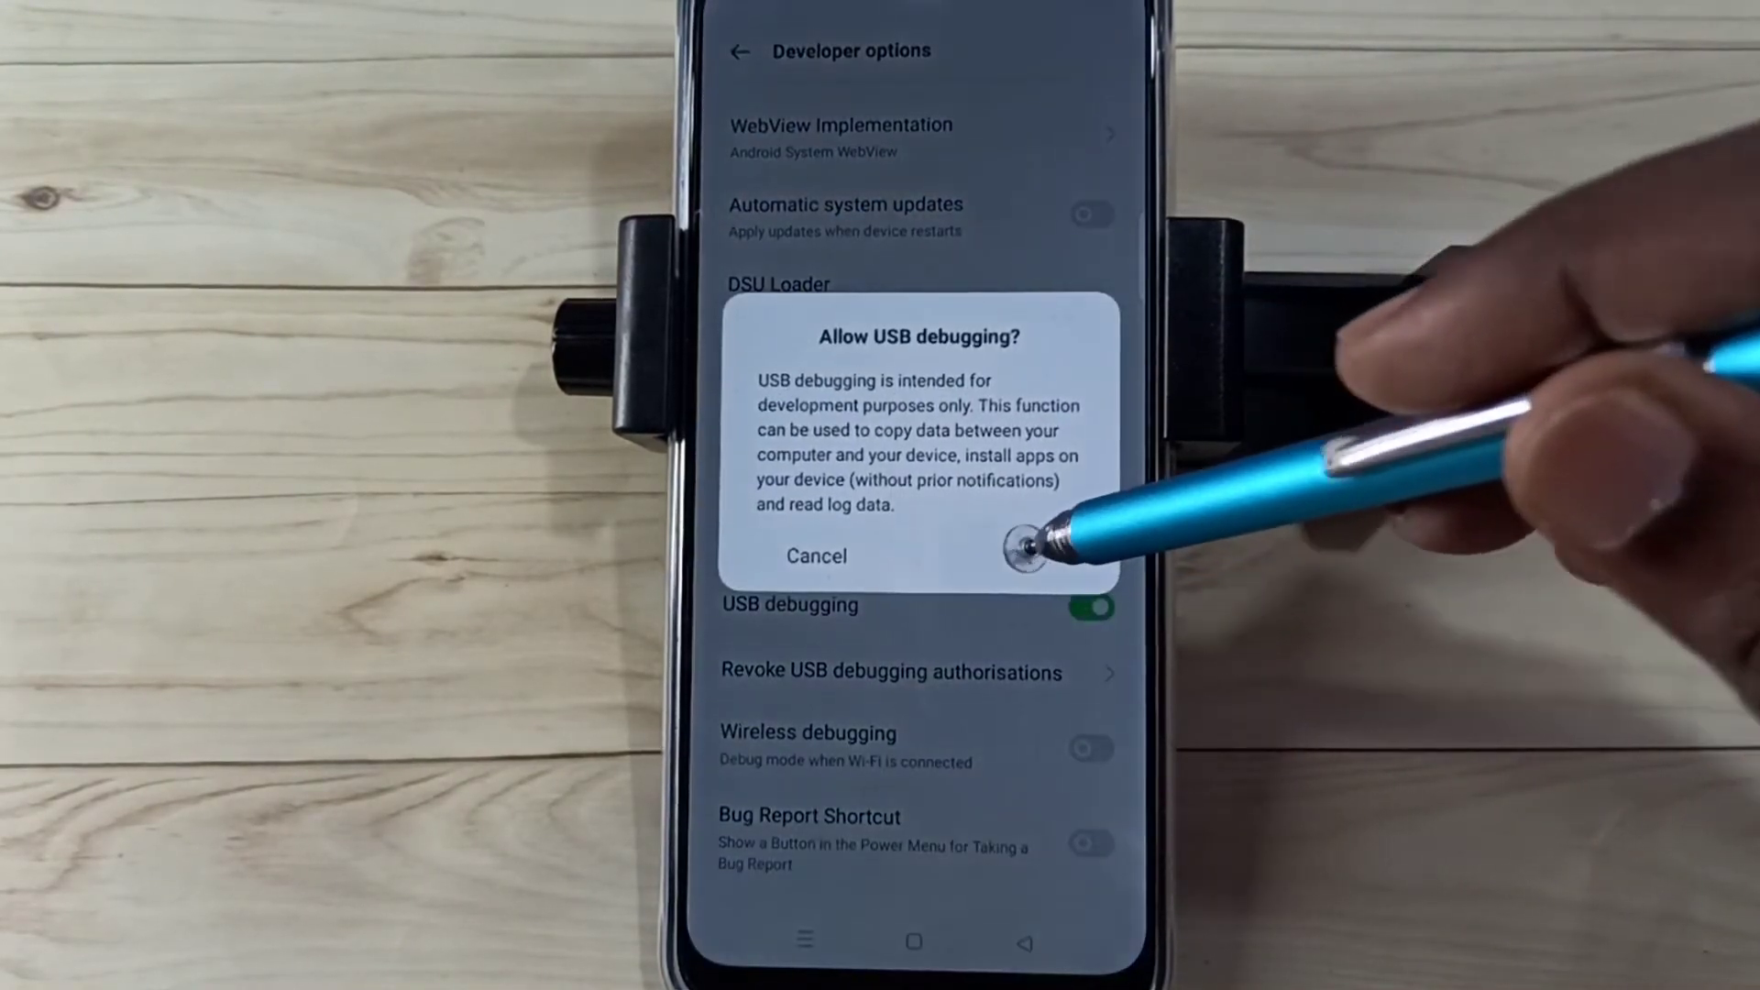
- Confirm the Allow USB debugging prompt, then switch the Developer options toggle off
left_click(1033, 556)
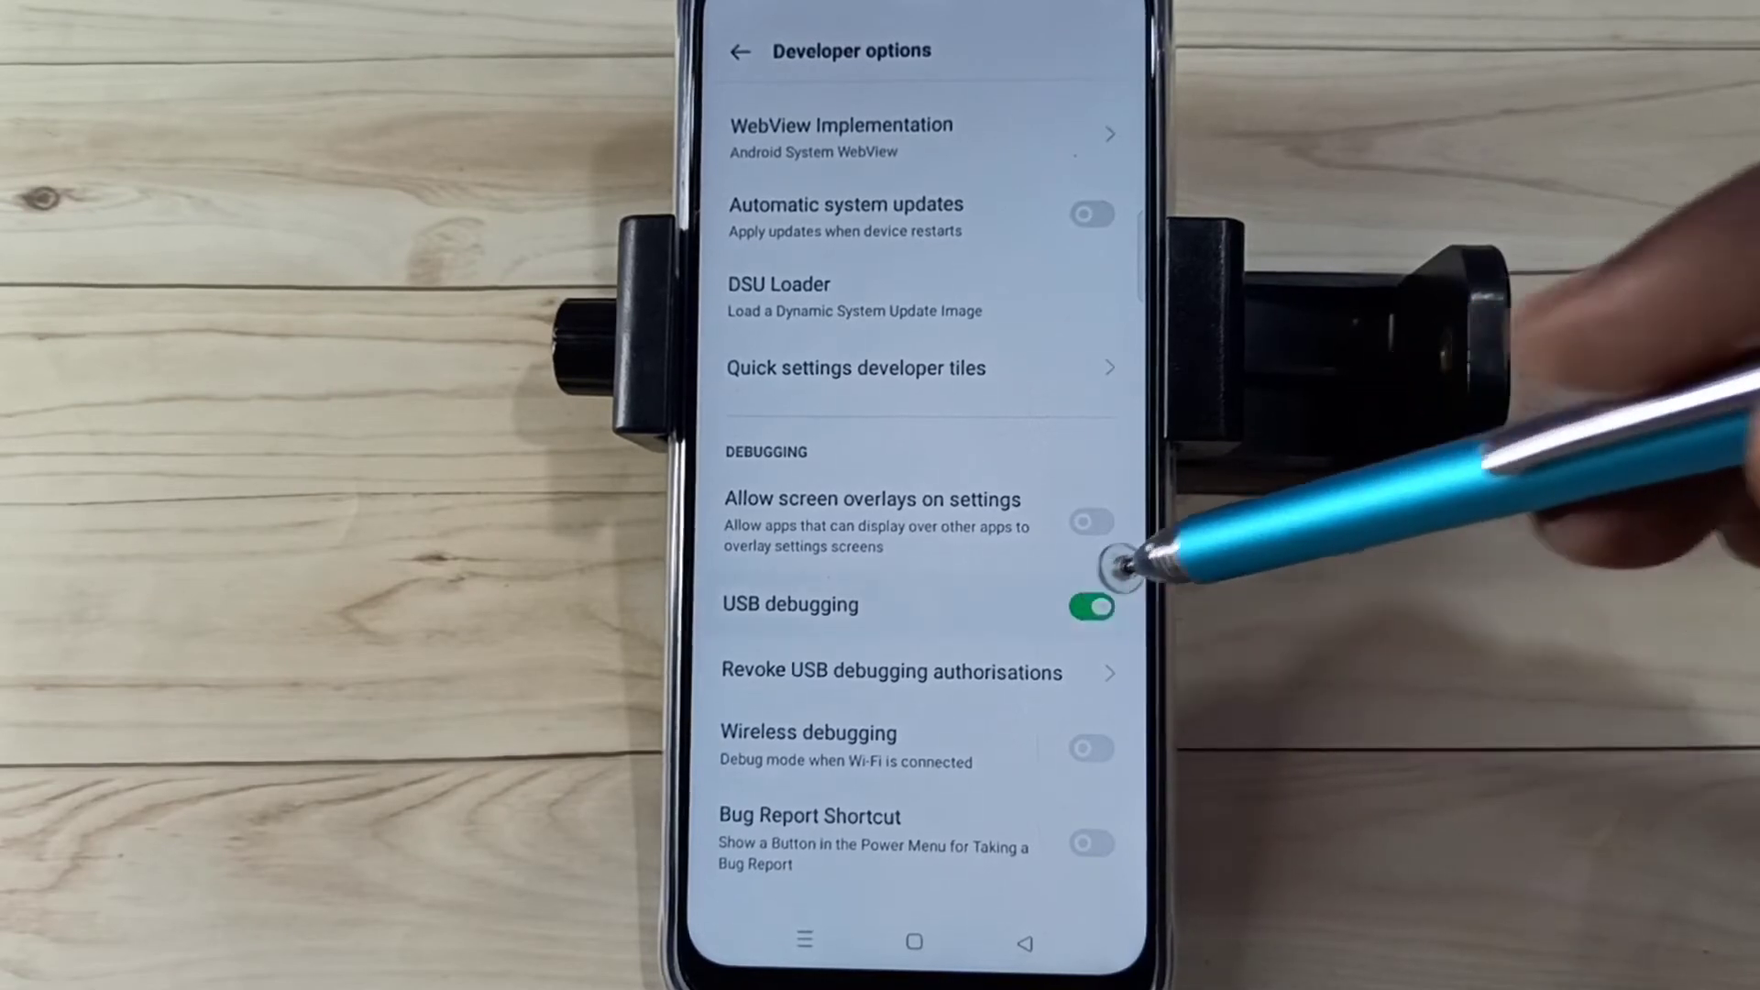
scroll("up", 3)
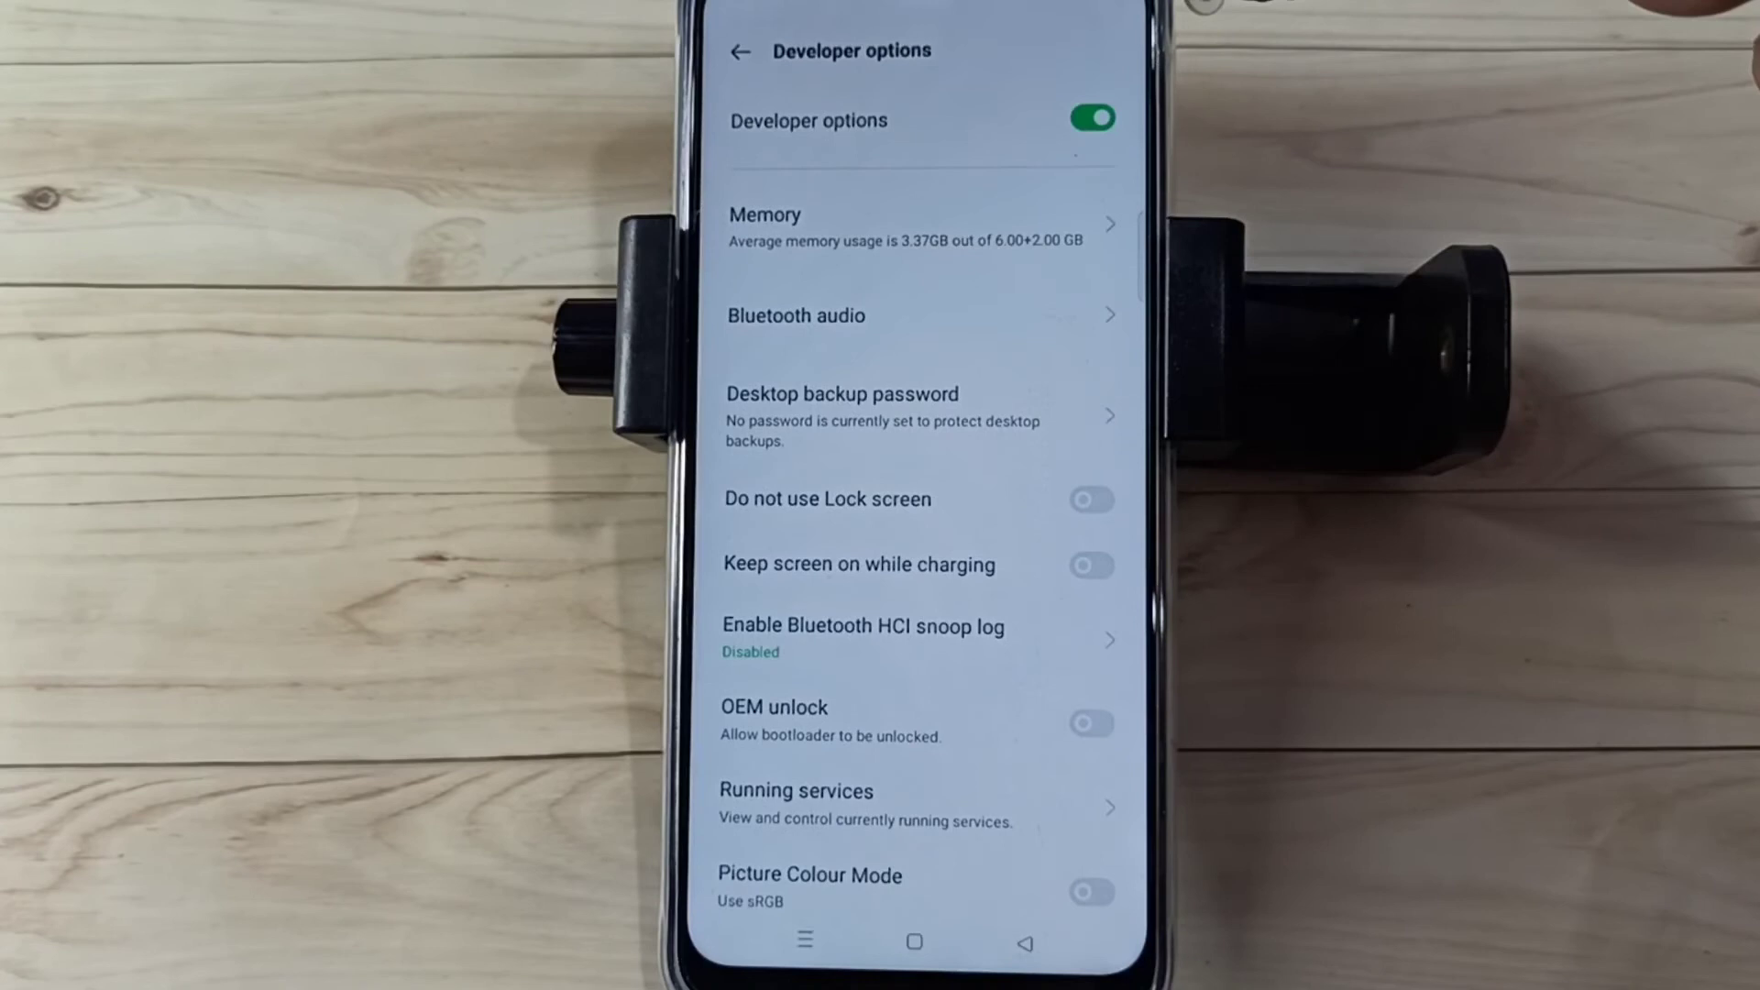
left_click(1088, 120)
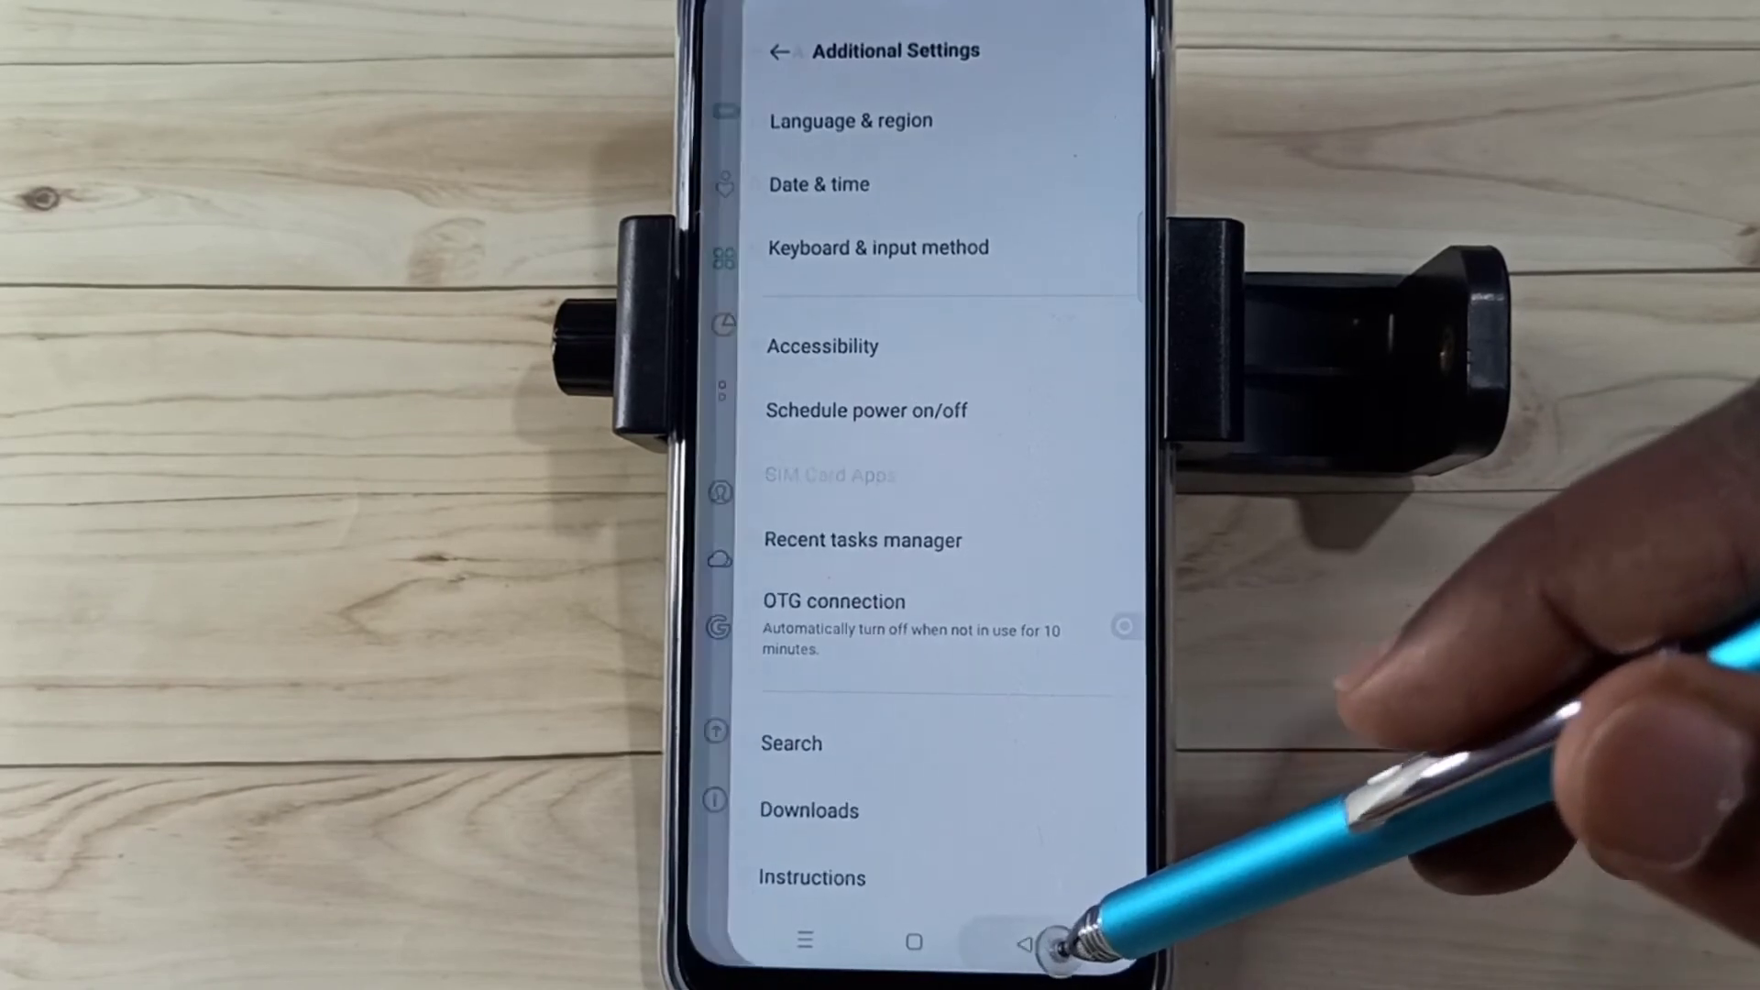
- Go back to Settings and reopen Additional Settings, where Developer options is gone
left_click(1023, 944)
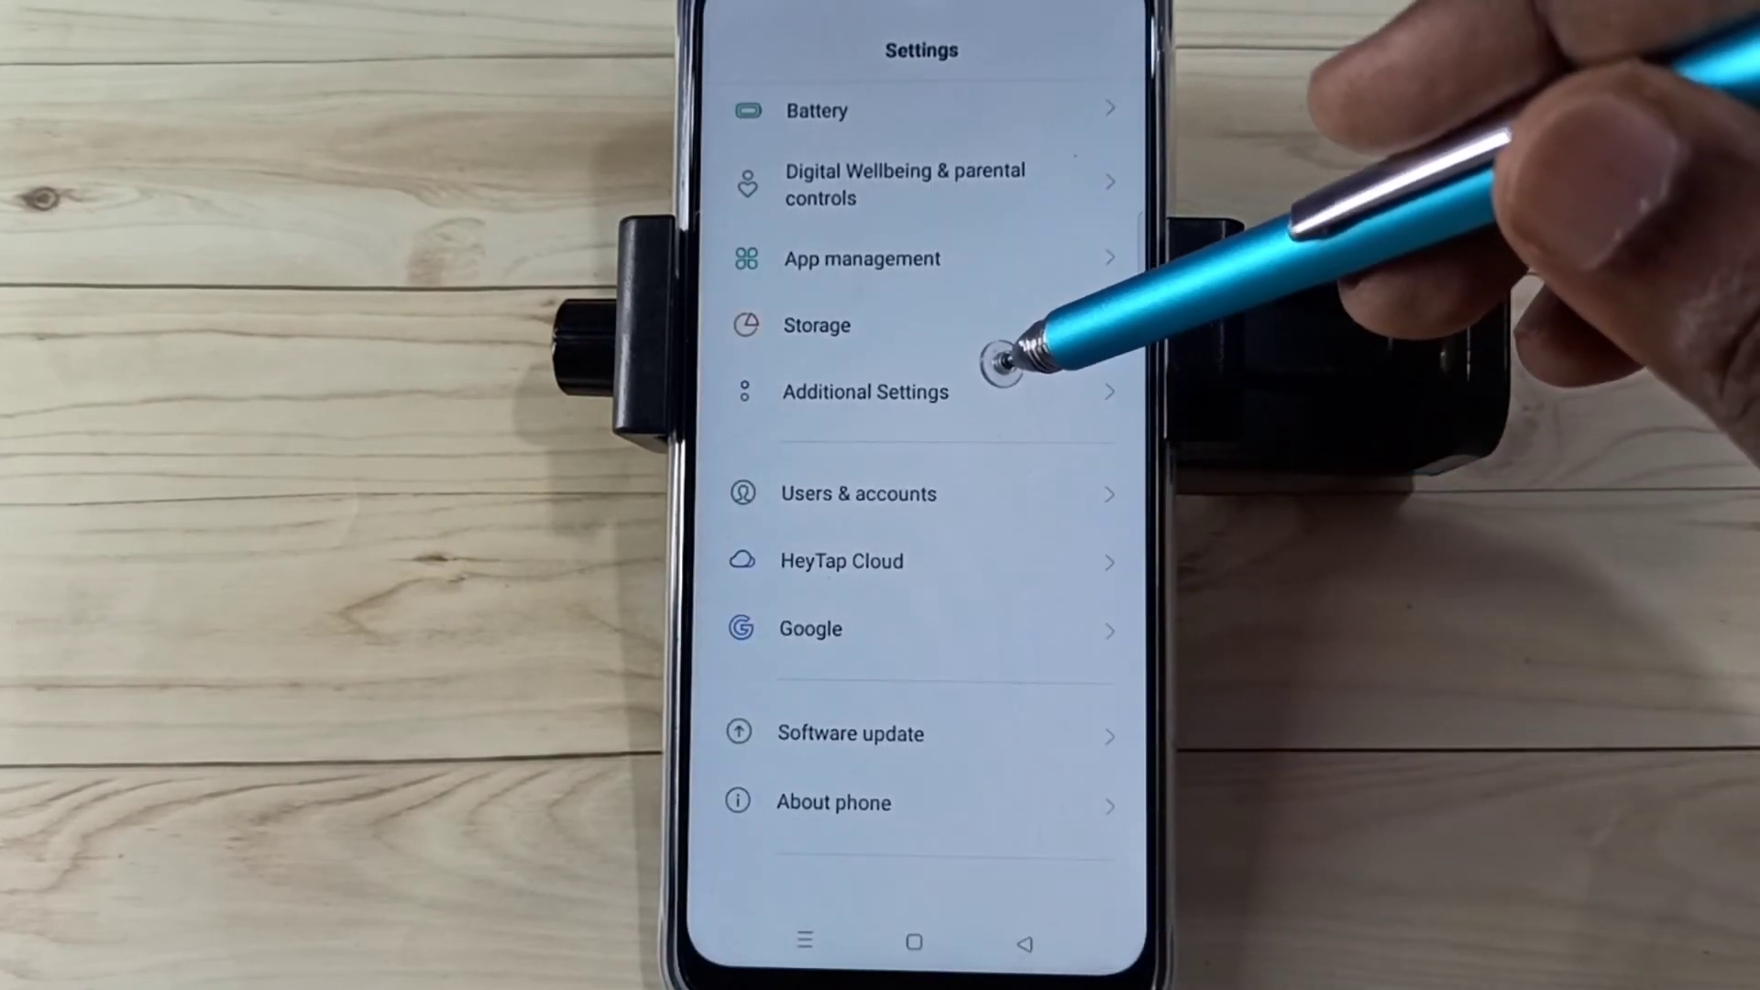
left_click(865, 391)
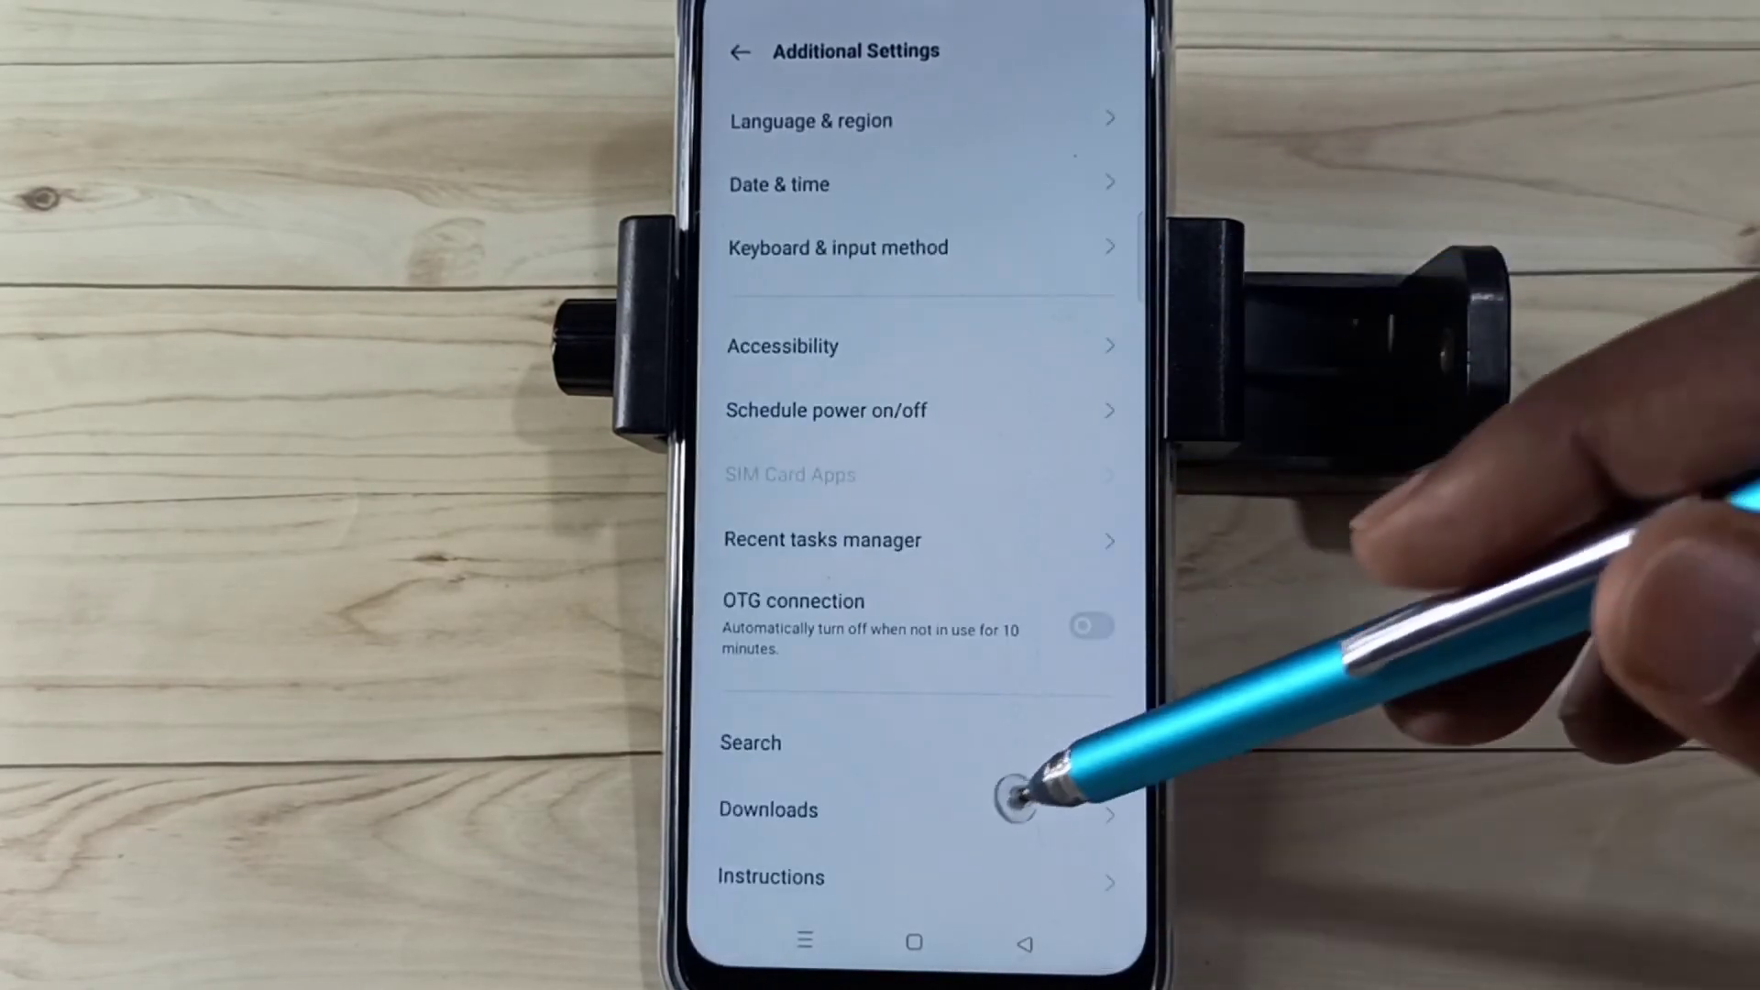
mouse_move(1067, 696)
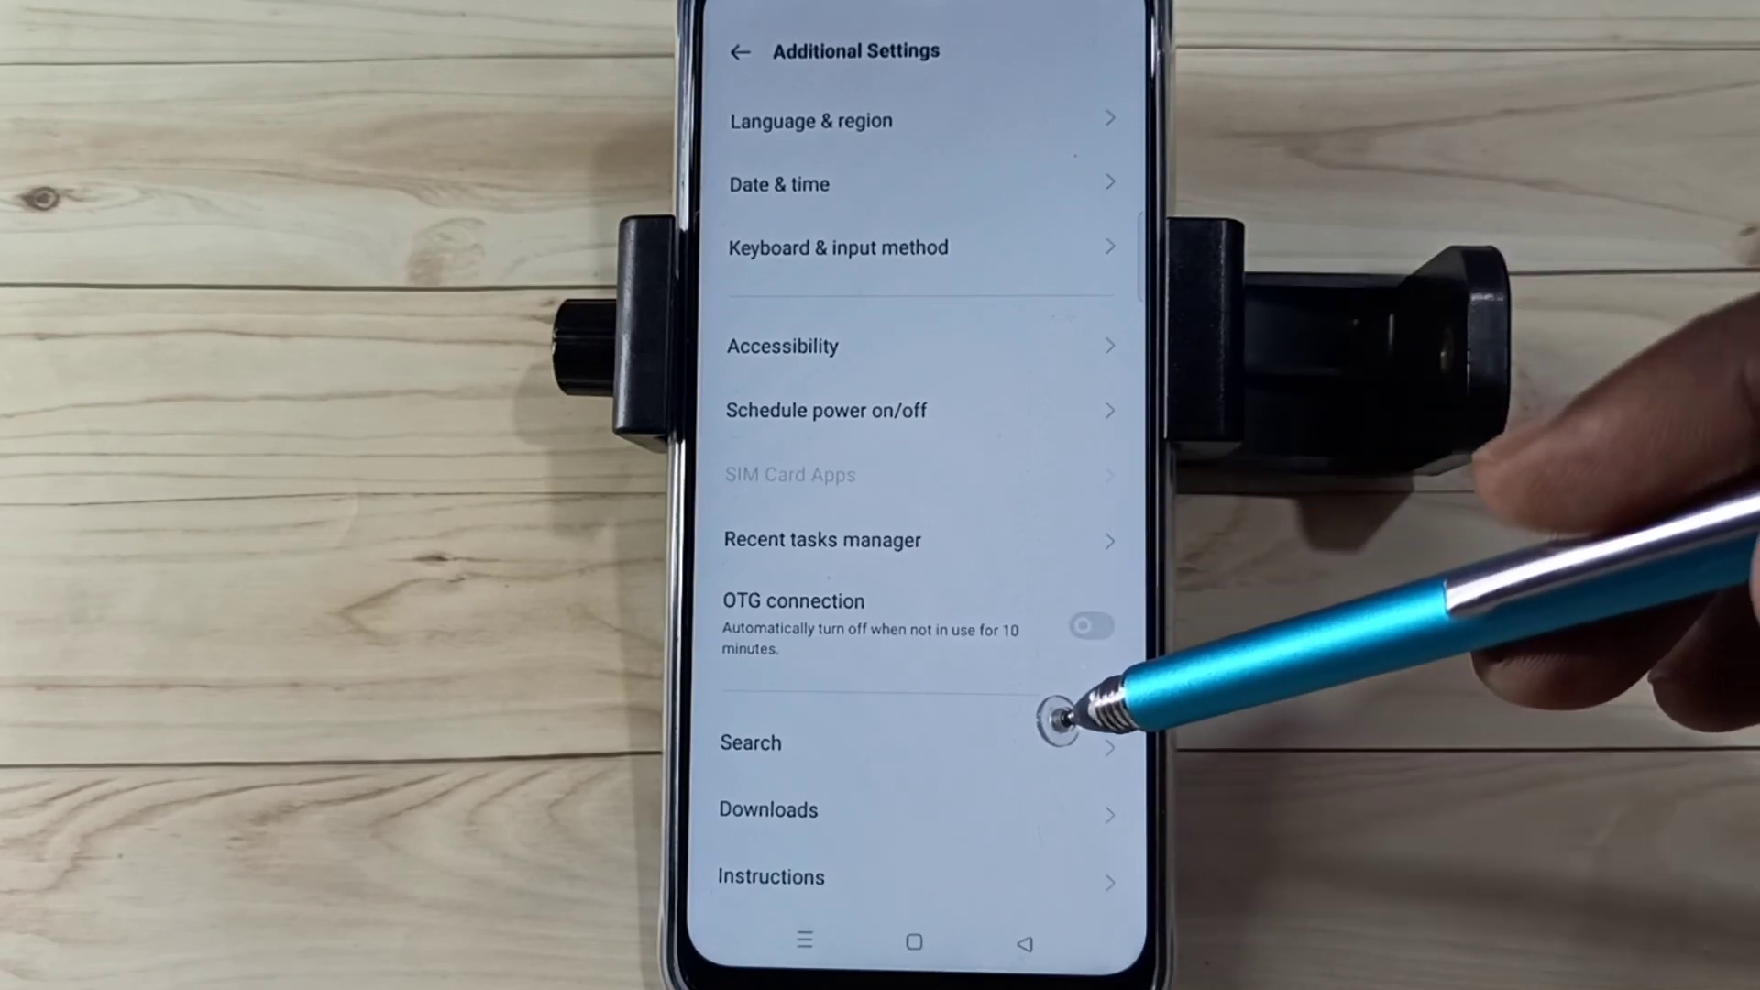
mouse_move(1066, 719)
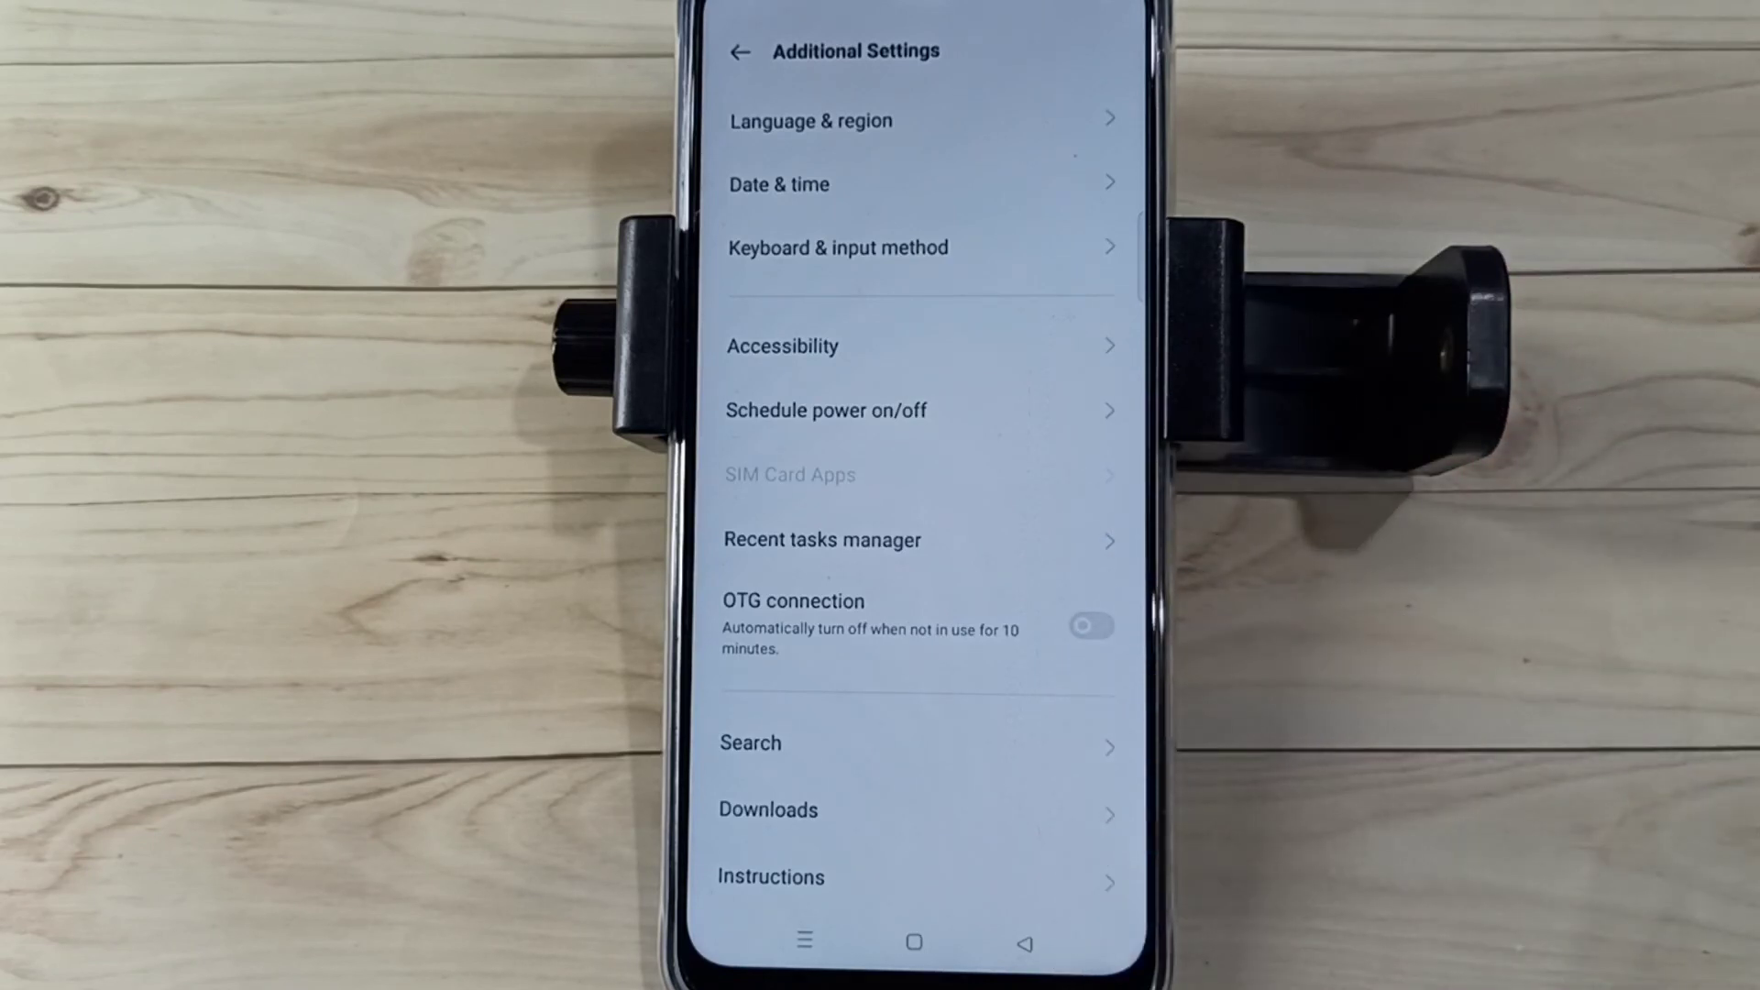